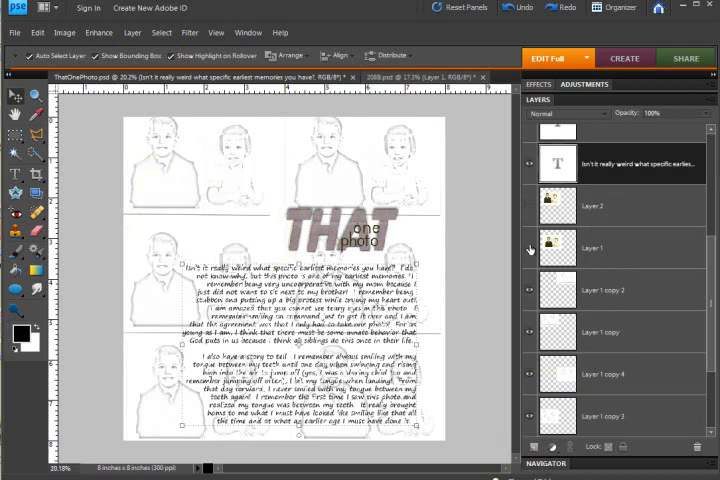
# Show and select Layer 2 copy, then zoom in on the children's photo
pyautogui.click(596, 204)
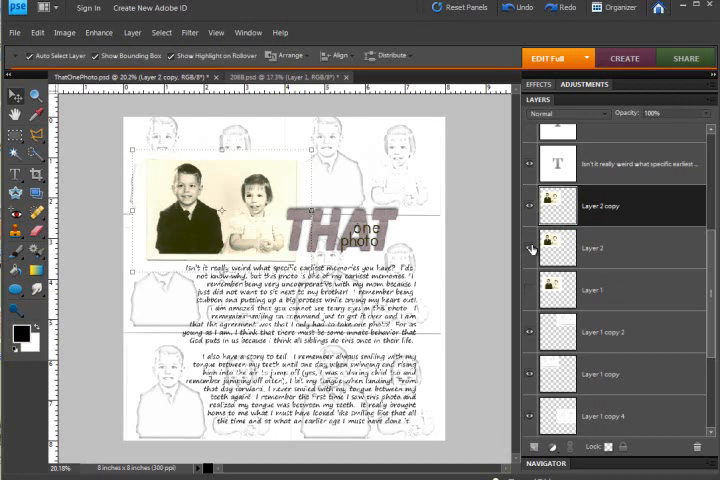
pyautogui.click(532, 248)
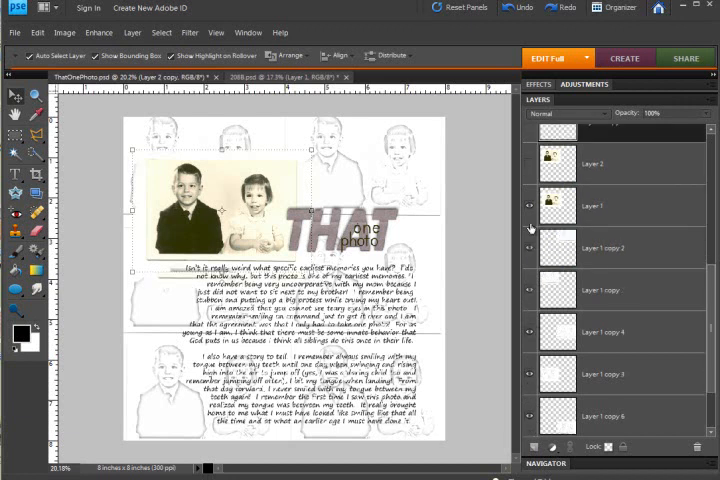
pyautogui.scroll(-3)
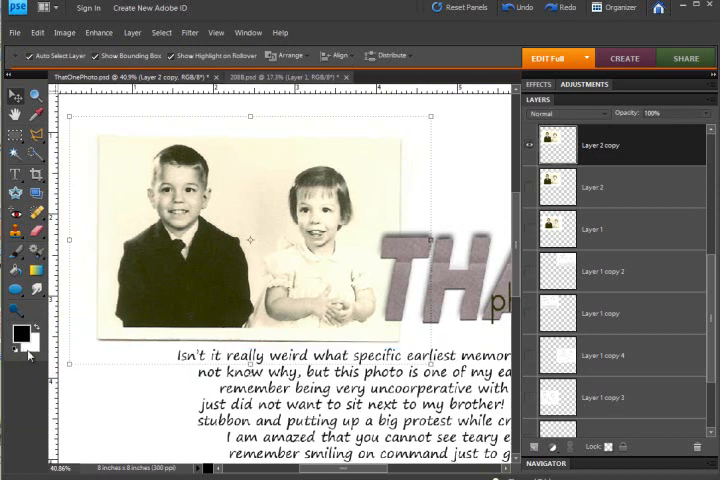
pyautogui.moveTo(172, 108)
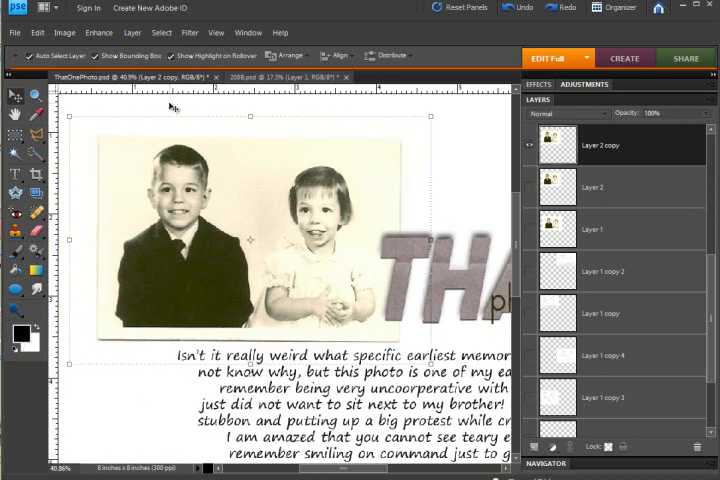
# Bring up the Filter menu for the children's photo layer
pyautogui.click(188, 32)
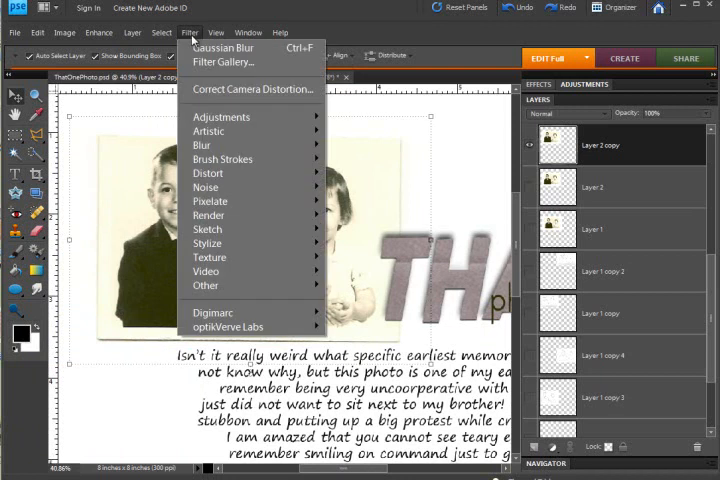
pyautogui.moveTo(250, 88)
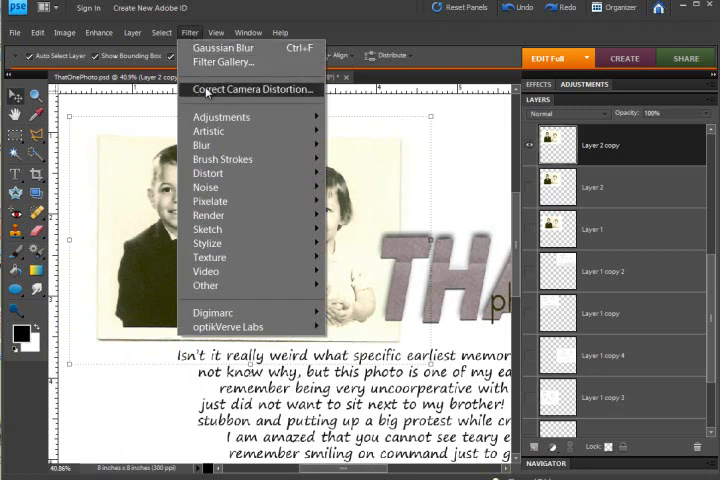
pyautogui.moveTo(206, 228)
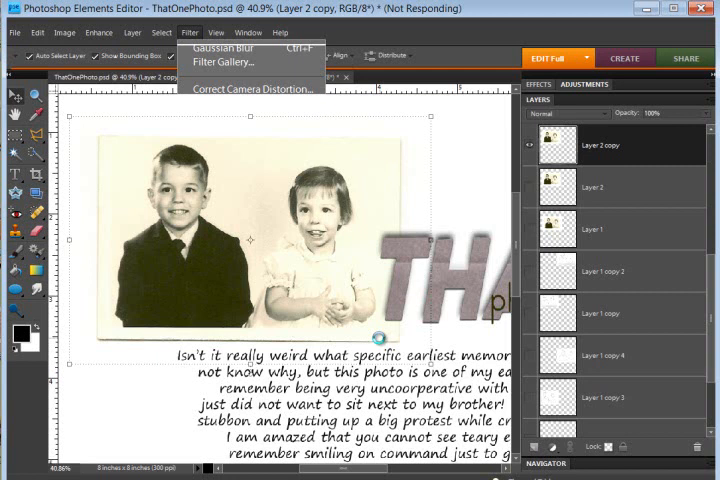
# Enter Filter Gallery and fit the whole children's photo in the preview
pyautogui.click(224, 62)
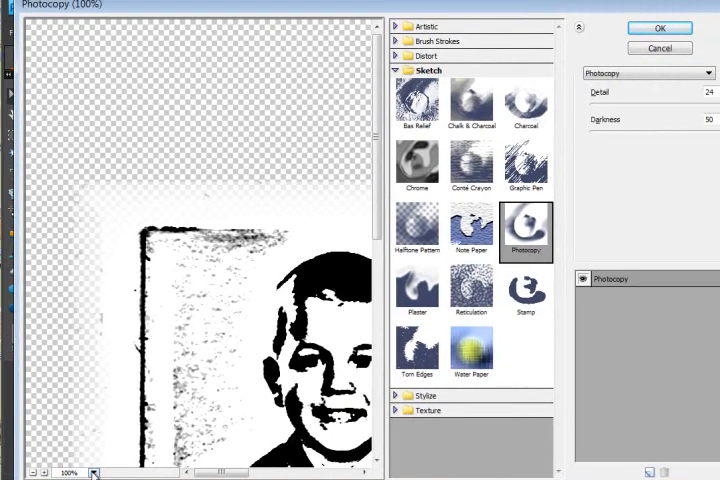
pyautogui.moveTo(84, 270)
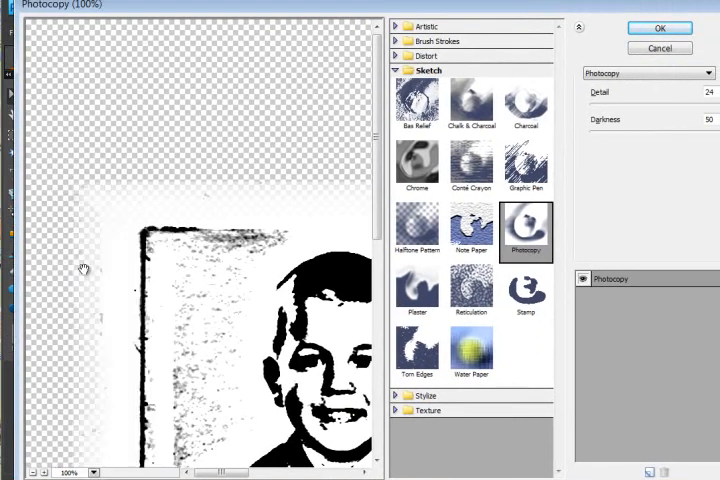
pyautogui.click(94, 472)
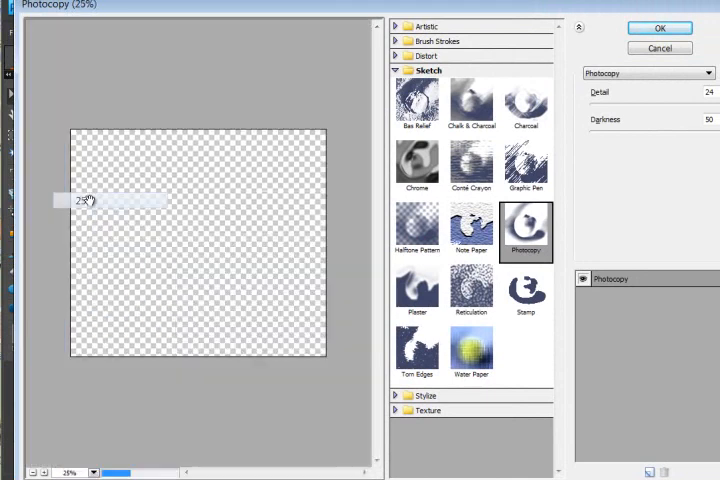
pyautogui.click(92, 472)
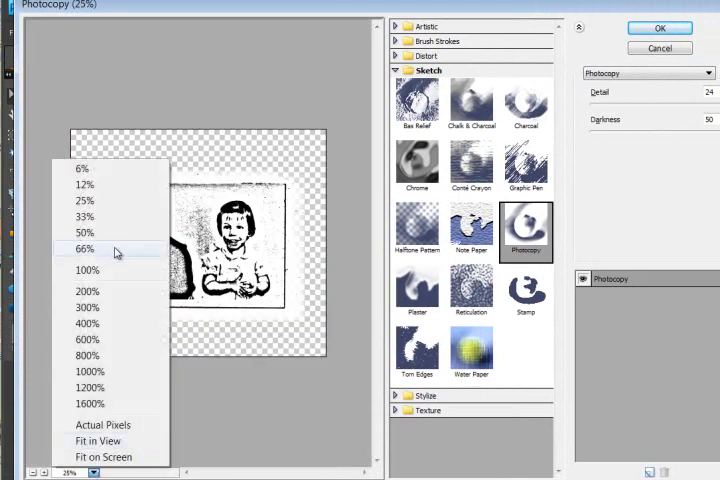
pyautogui.click(84, 216)
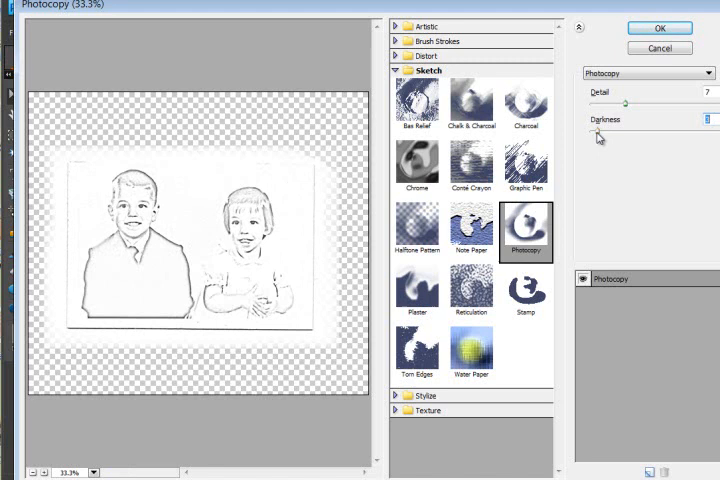
# Adjust the Photocopy Darkness slider and apply the sketch effect to the photo
pyautogui.moveTo(600, 132); pyautogui.dragTo(708, 132)
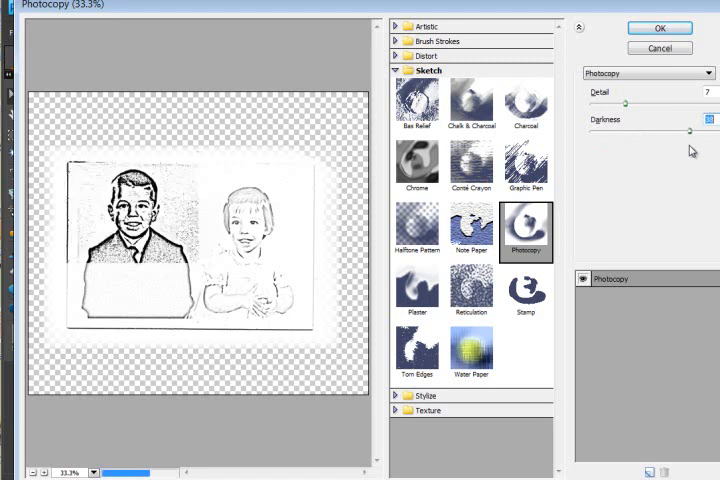
pyautogui.moveTo(708, 130); pyautogui.dragTo(618, 130)
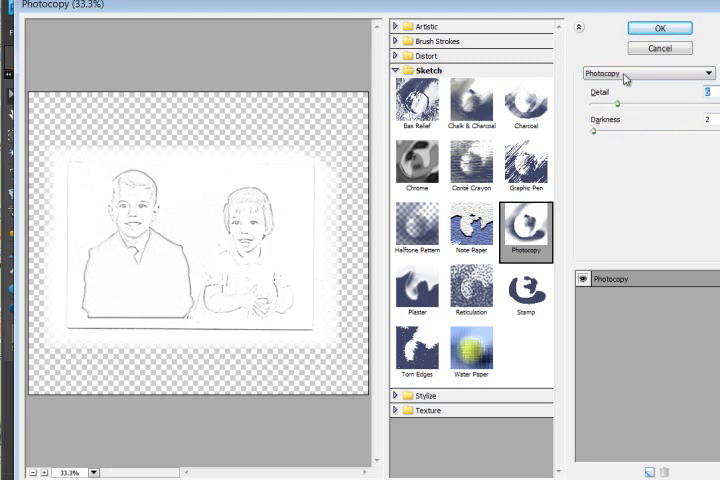
pyautogui.click(658, 28)
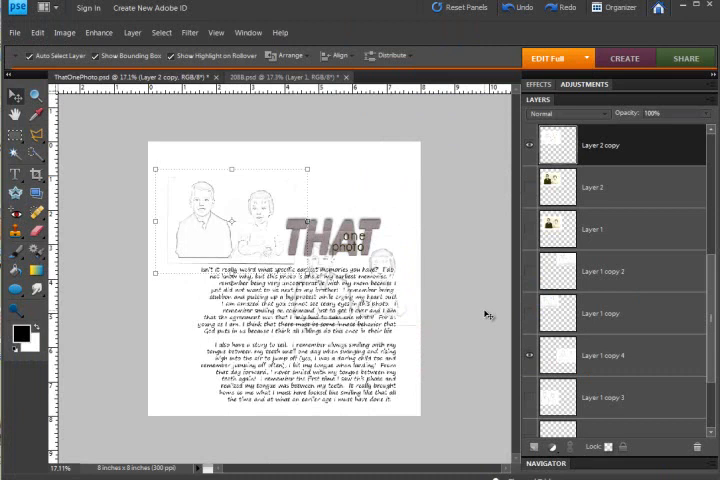
pyautogui.moveTo(528, 358)
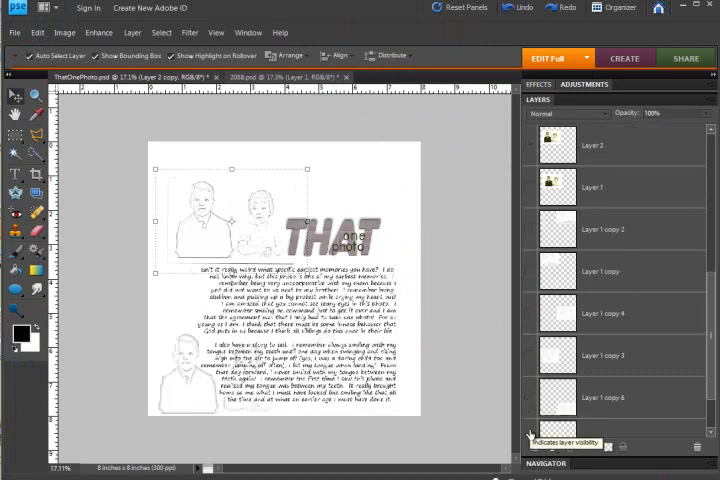
pyautogui.scroll(-3)
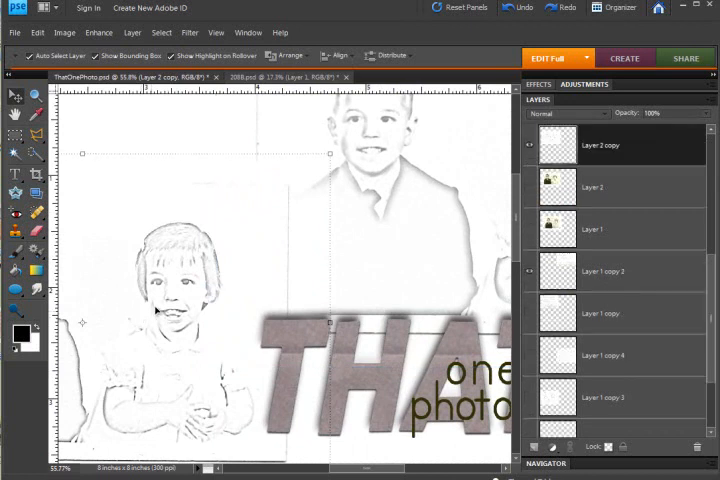
# Bring up Gaussian Blur and select its Radius value for replacement
pyautogui.click(188, 32)
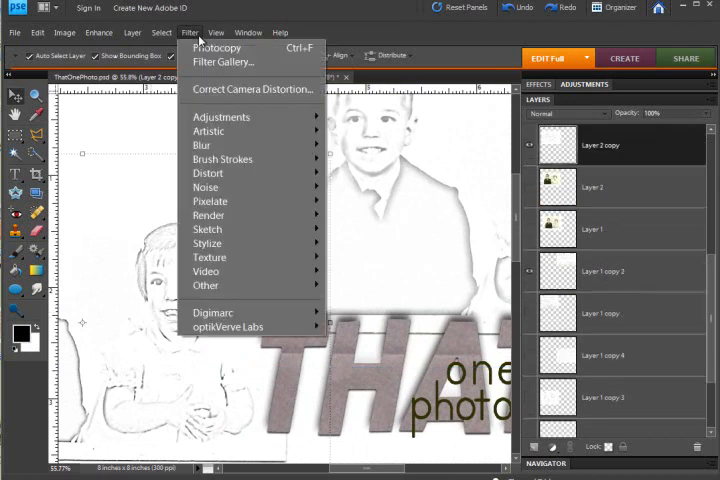
pyautogui.moveTo(200, 144)
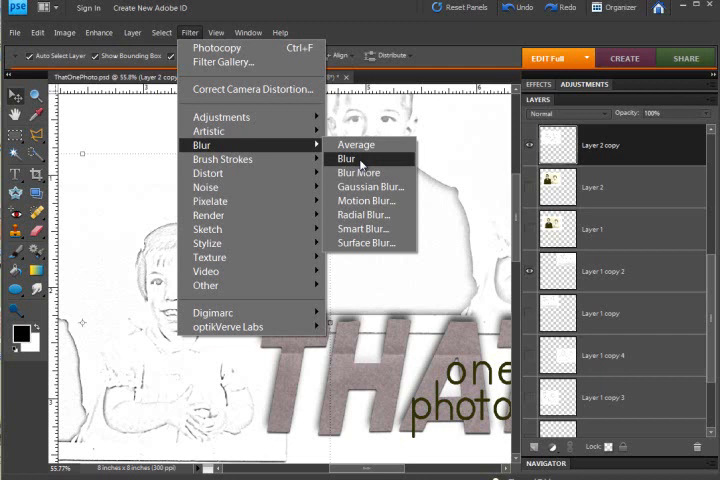
pyautogui.click(370, 186)
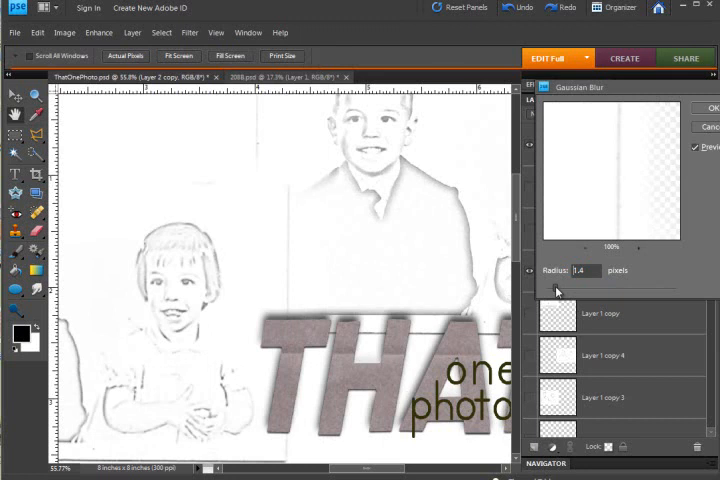
pyautogui.tripleClick(584, 270)
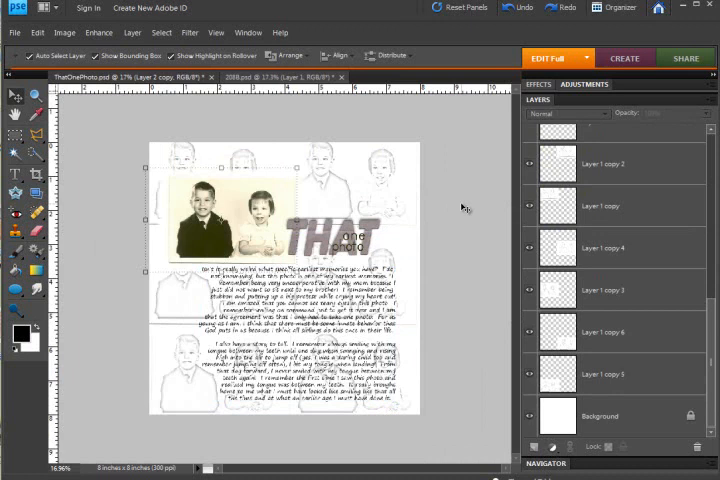
pyautogui.moveTo(464, 280)
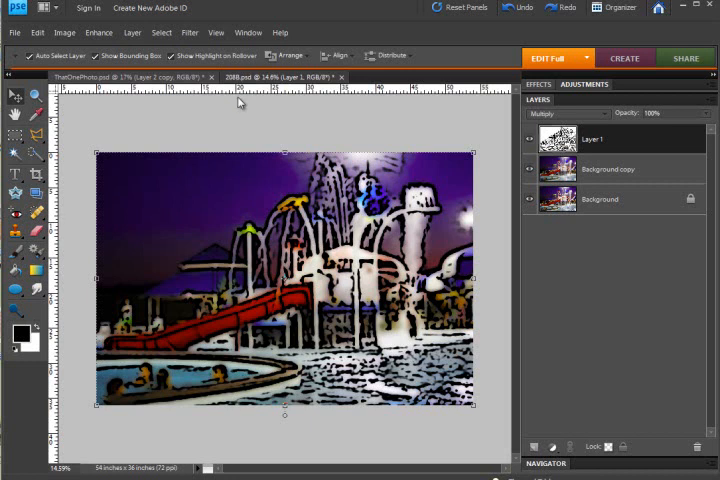
pyautogui.moveTo(182, 348)
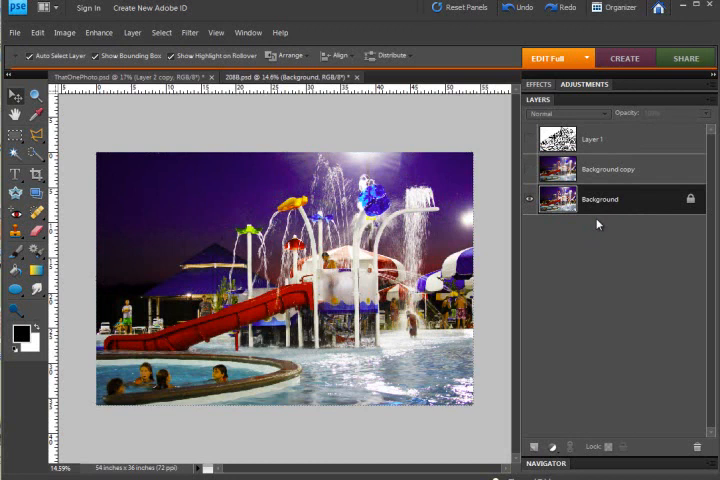
pyautogui.moveTo(592, 174)
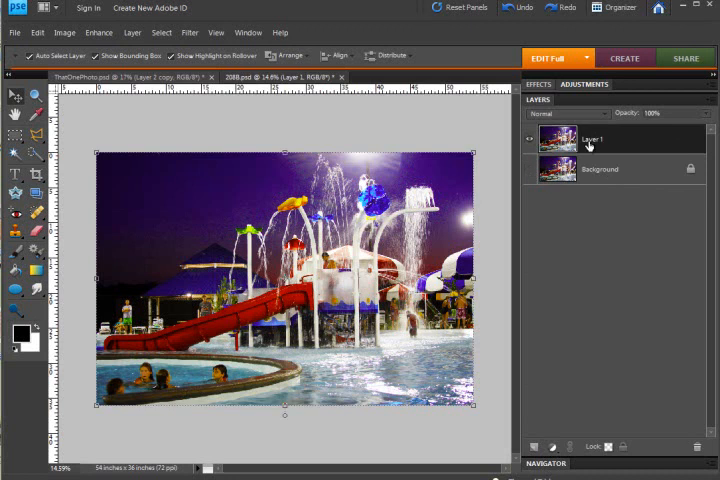
pyautogui.moveTo(384, 74)
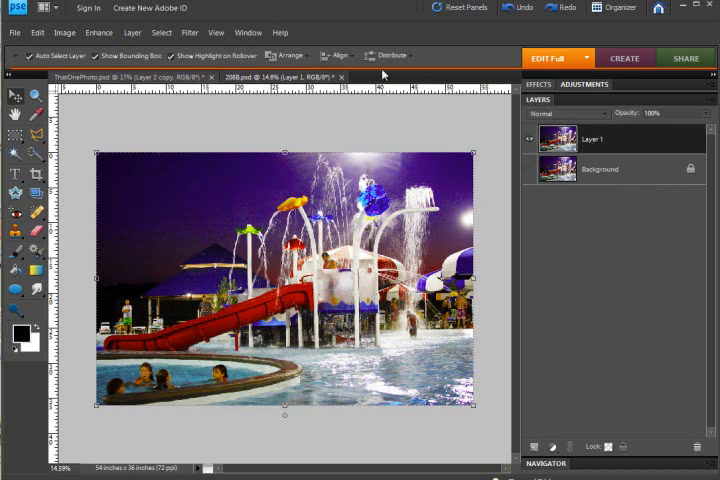
# Apply a Gaussian Blur of around 50 pixels to Layer 1 of the pool photo
pyautogui.click(188, 32)
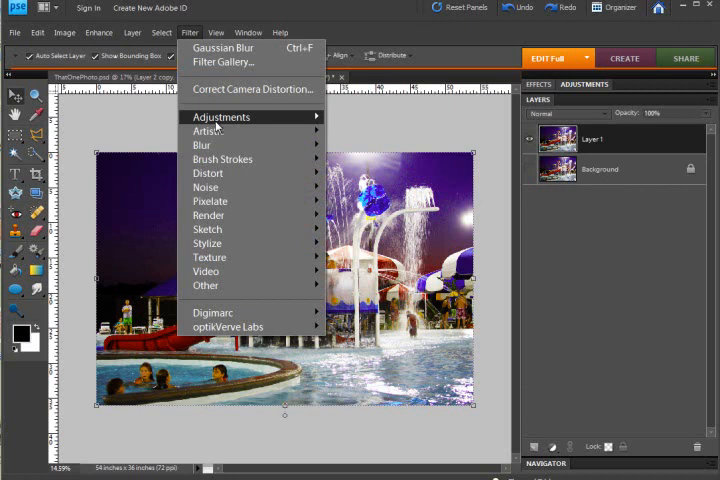
pyautogui.click(224, 48)
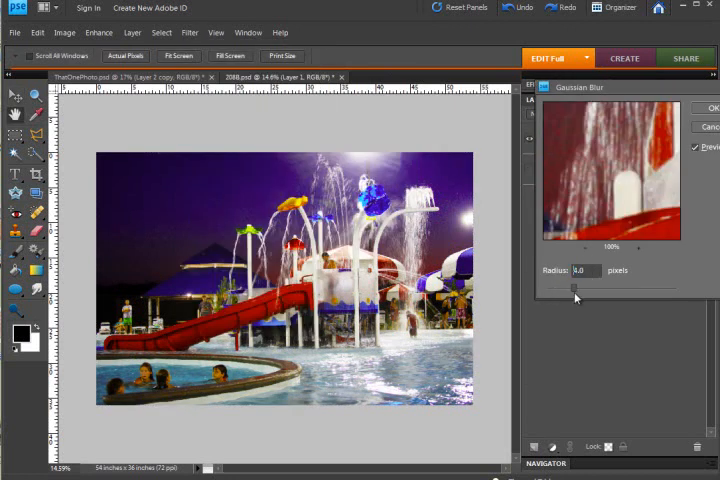
pyautogui.moveTo(576, 292); pyautogui.dragTo(592, 300)
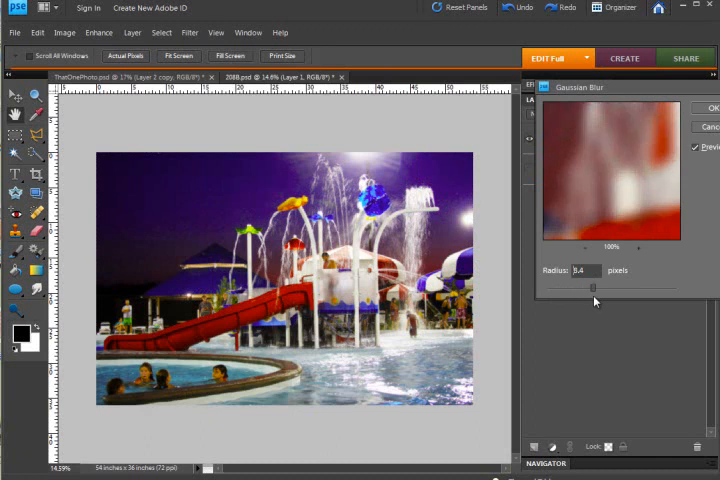
pyautogui.moveTo(592, 288); pyautogui.dragTo(600, 288)
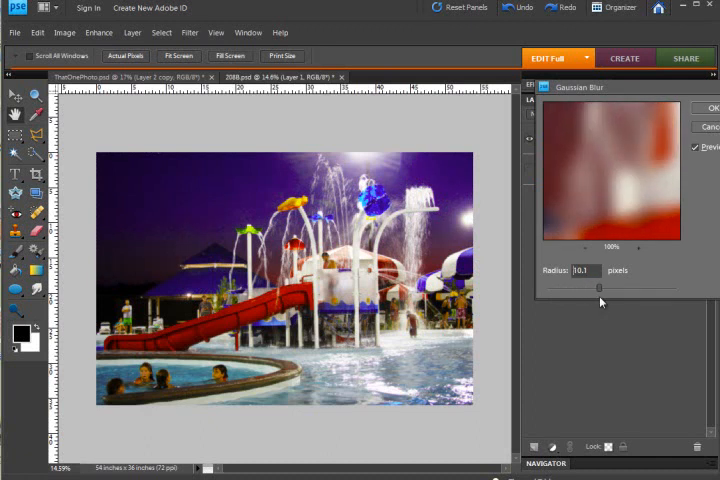
pyautogui.click(710, 108)
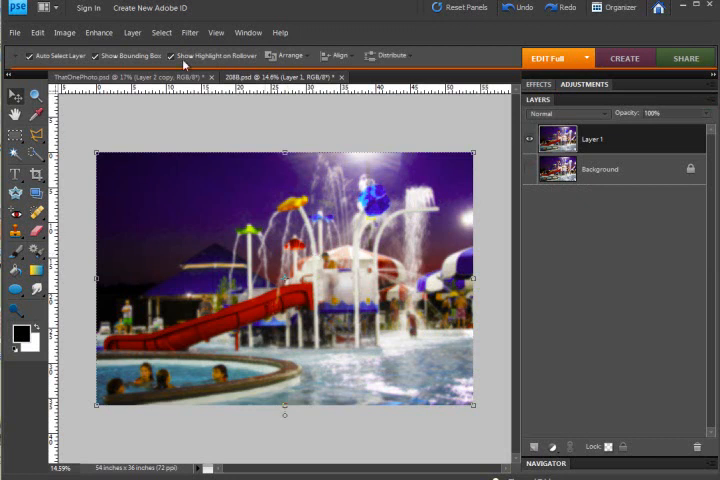
pyautogui.click(188, 32)
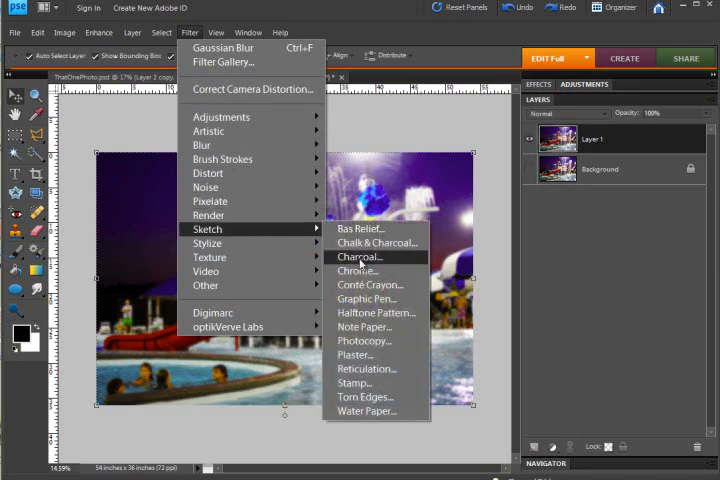
pyautogui.moveTo(364, 340)
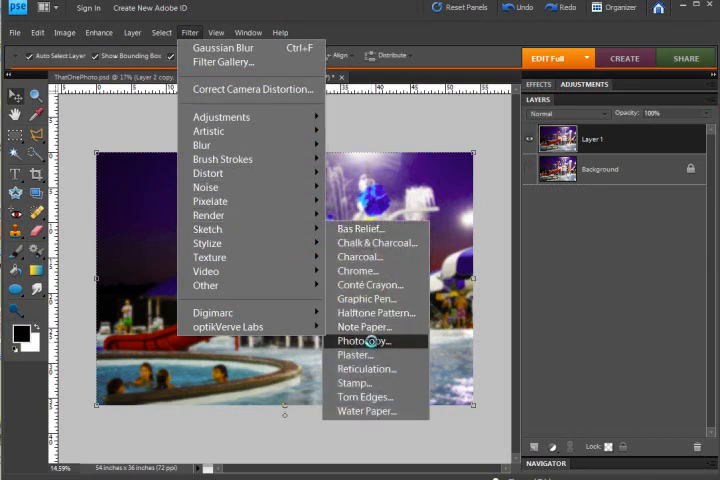
# Apply the Photocopy sketch effect to Layer 1 with the full photo previewed at 12.5%
pyautogui.click(364, 340)
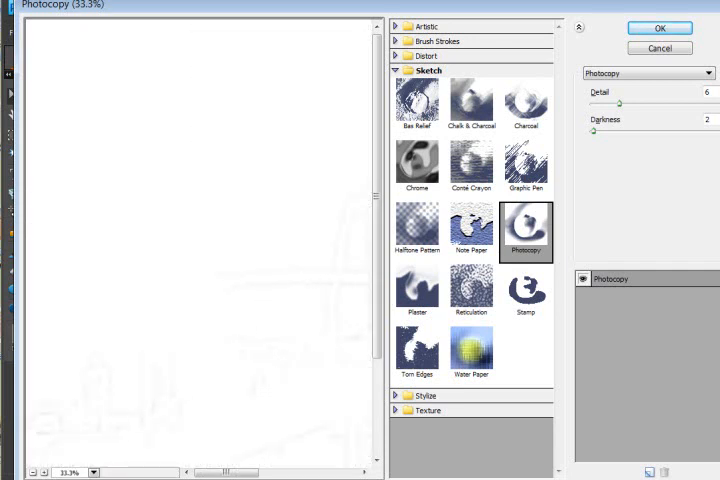
pyautogui.click(96, 472)
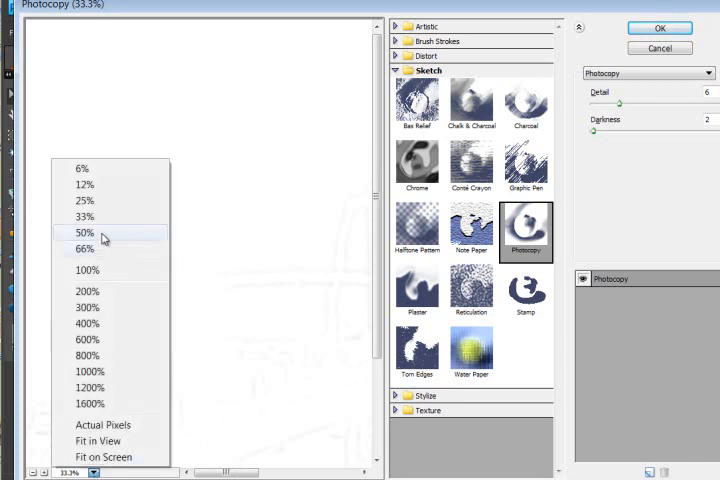
pyautogui.click(84, 200)
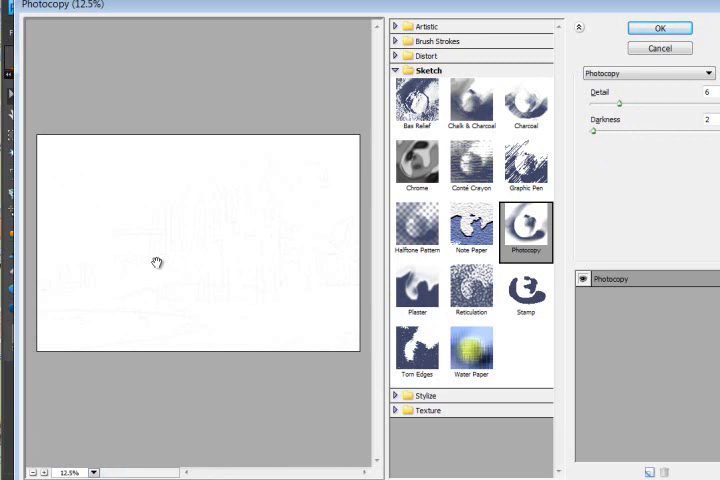
pyautogui.moveTo(594, 138)
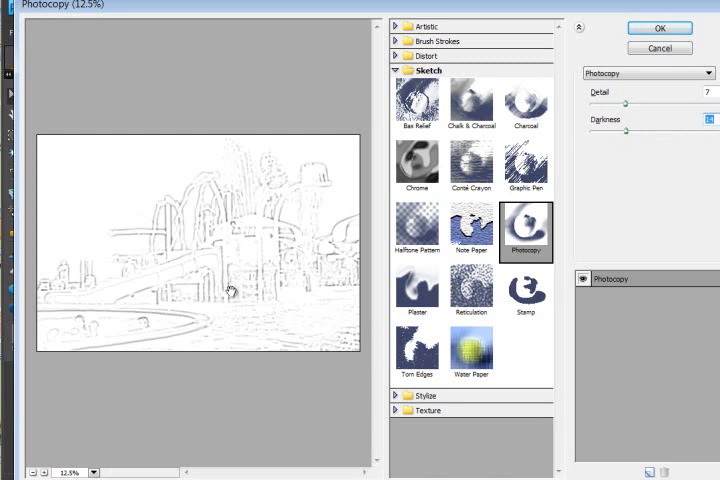
pyautogui.moveTo(56, 216)
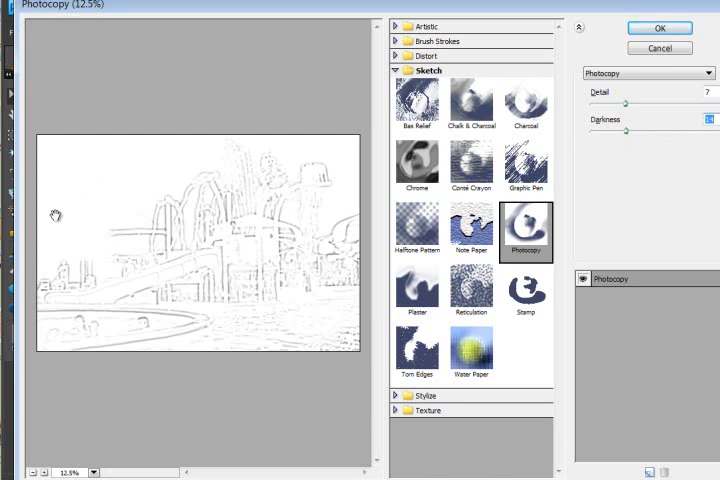
pyautogui.moveTo(300, 258)
pyautogui.write('50')
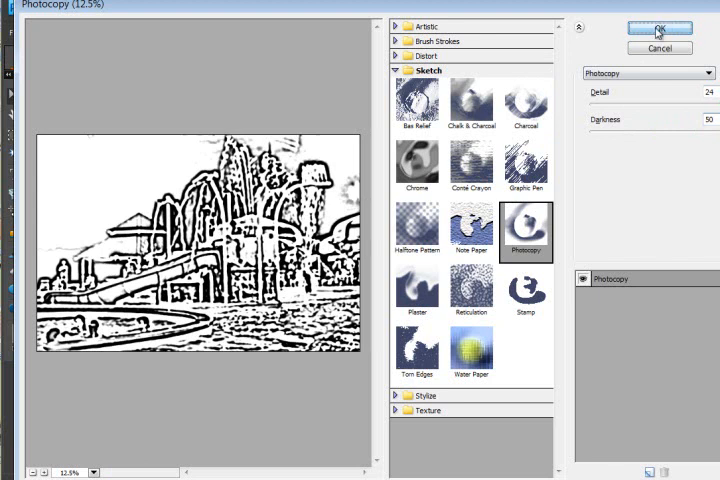
pyautogui.click(658, 28)
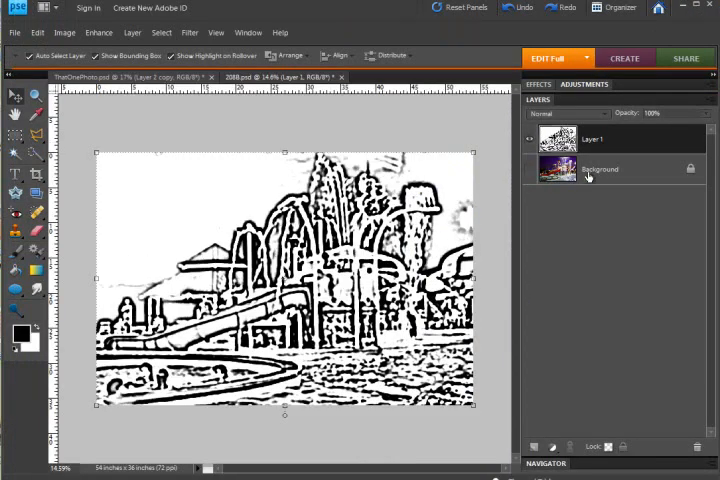
# Set Layer 1's blend mode to Multiply over the blurred colour layer
pyautogui.click(600, 168)
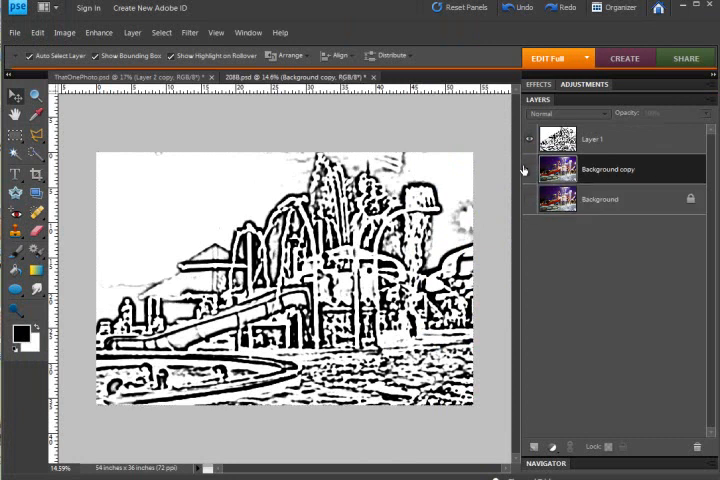
pyautogui.click(608, 168)
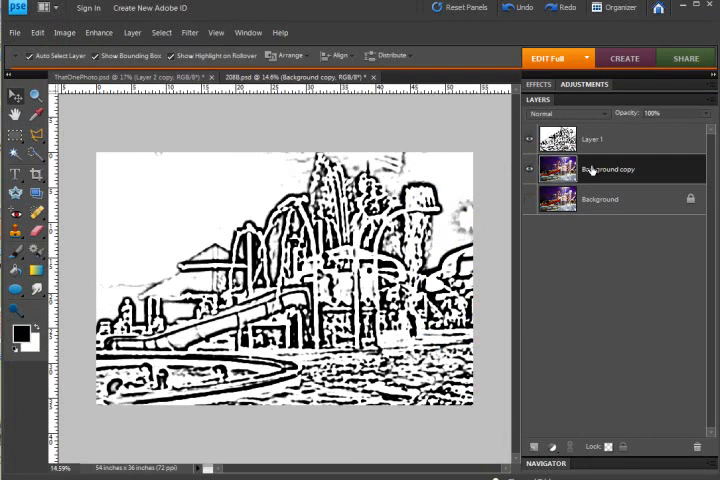
pyautogui.moveTo(596, 168)
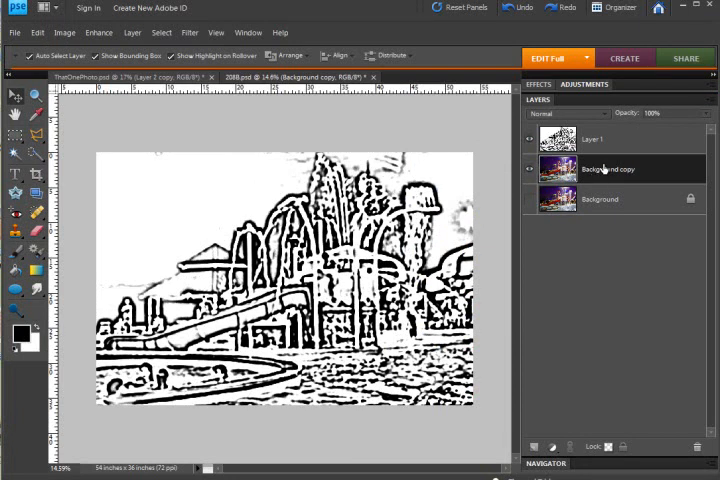
pyautogui.click(600, 138)
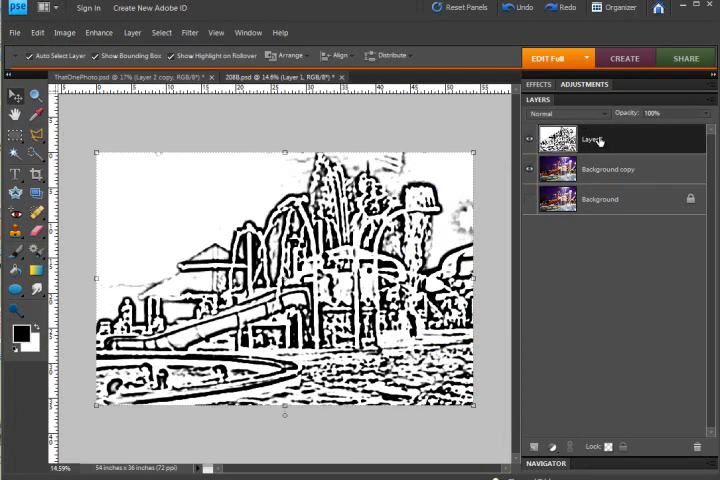
pyautogui.click(568, 112)
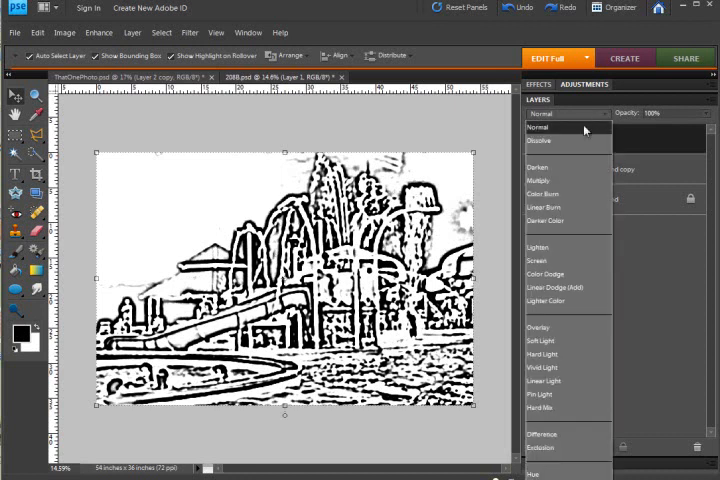
pyautogui.click(540, 180)
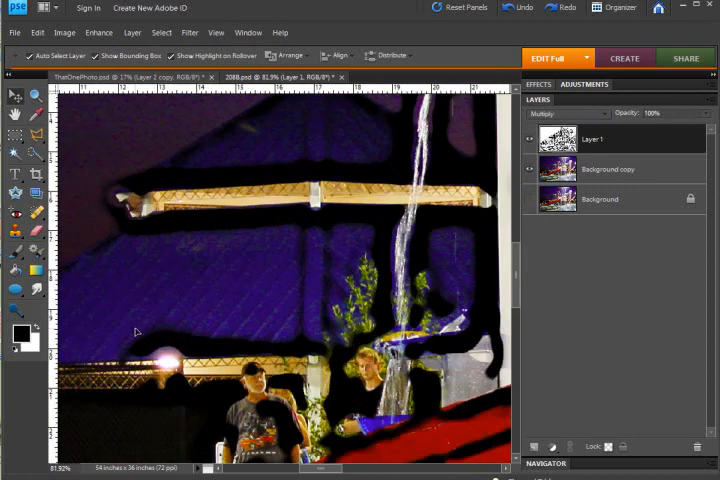
pyautogui.scroll(-3)
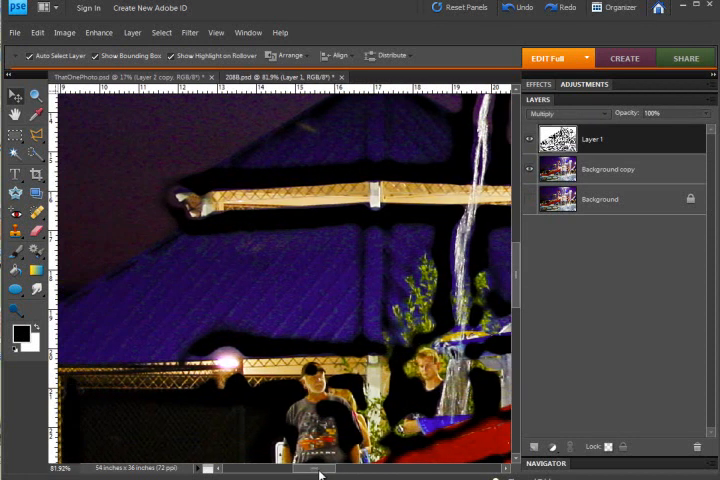
pyautogui.moveTo(268, 288)
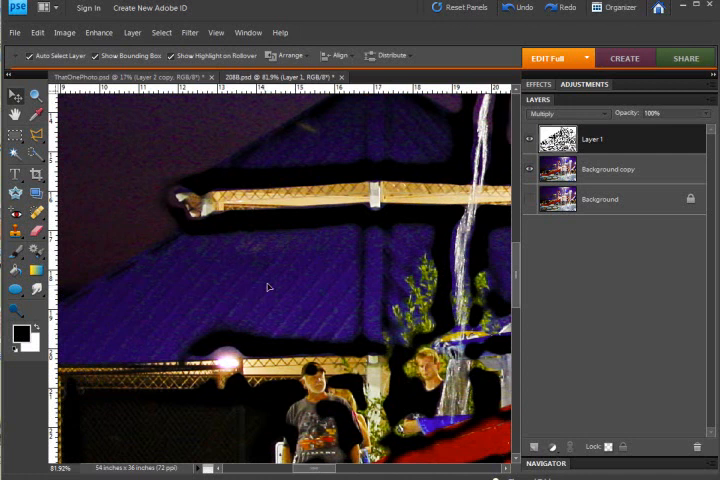
pyautogui.scroll(-3)
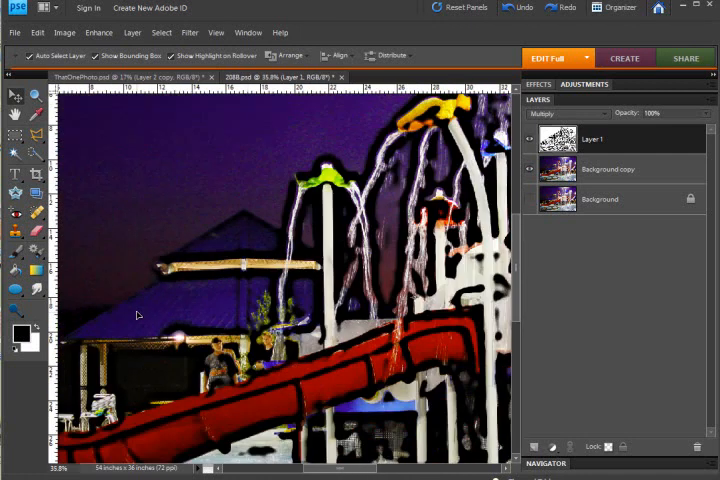
pyautogui.click(608, 168)
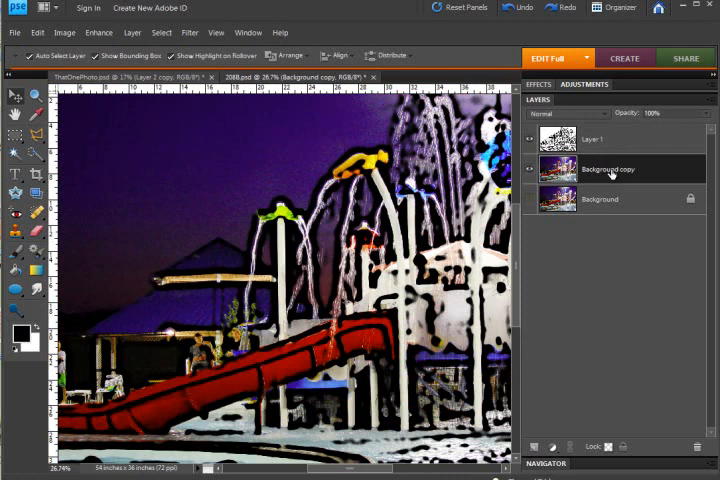
pyautogui.moveTo(188, 32)
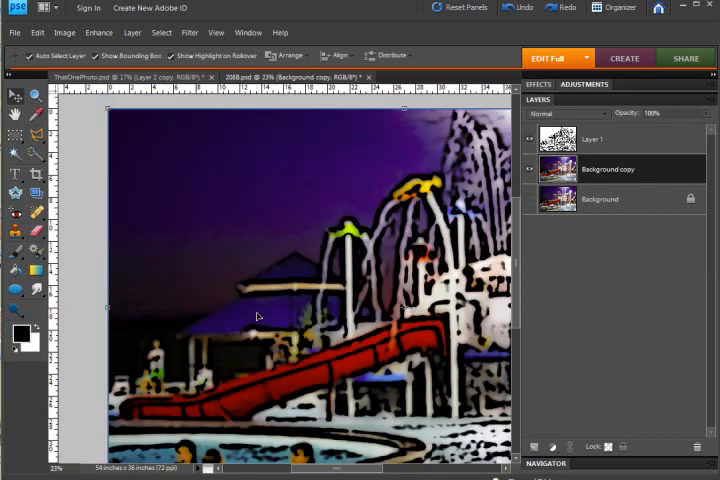
pyautogui.click(188, 32)
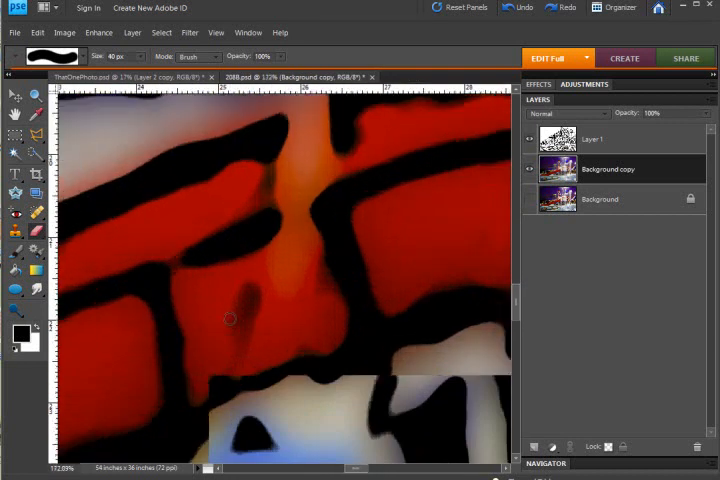
# Make Layer 1 the active layer for brush painting
pyautogui.click(600, 138)
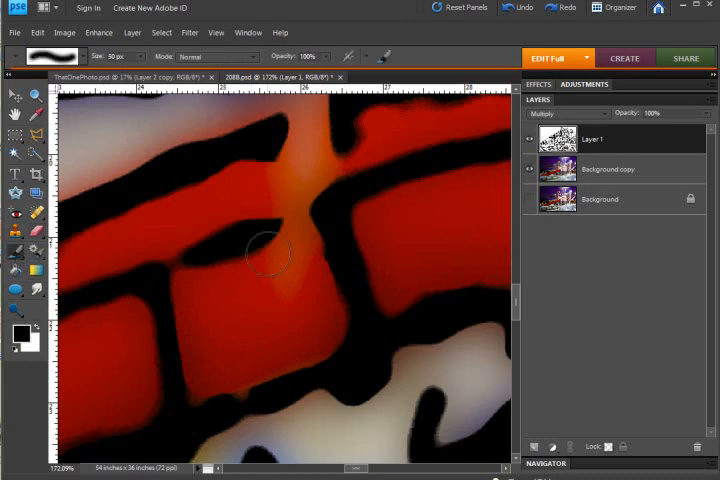
pyautogui.moveTo(264, 240)
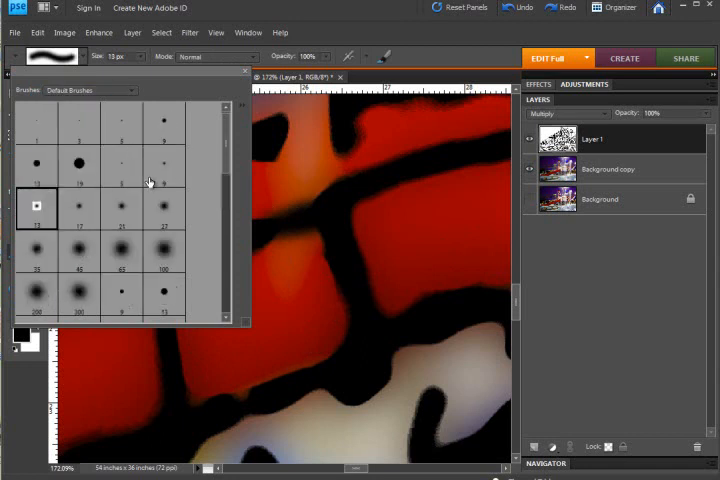
pyautogui.moveTo(80, 164)
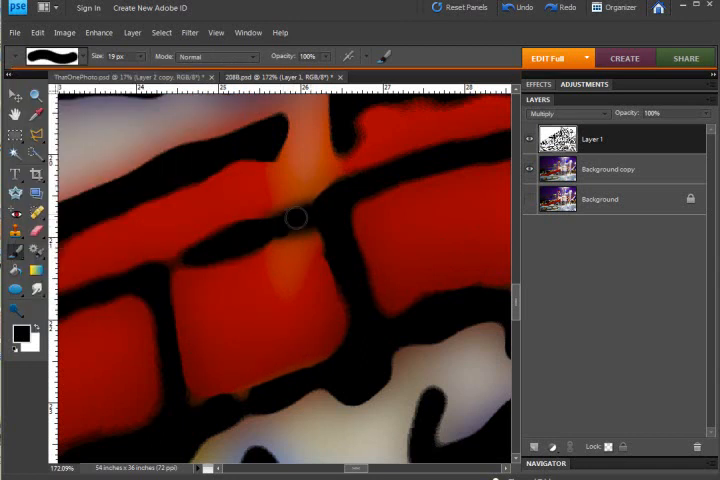
pyautogui.moveTo(252, 284)
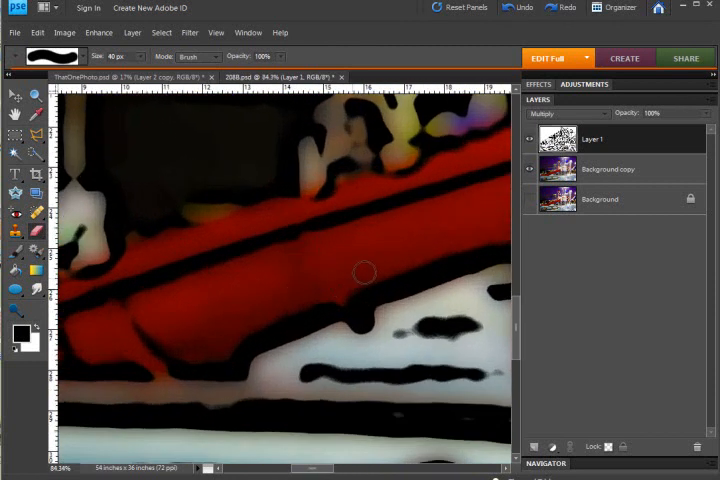
pyautogui.moveTo(168, 338)
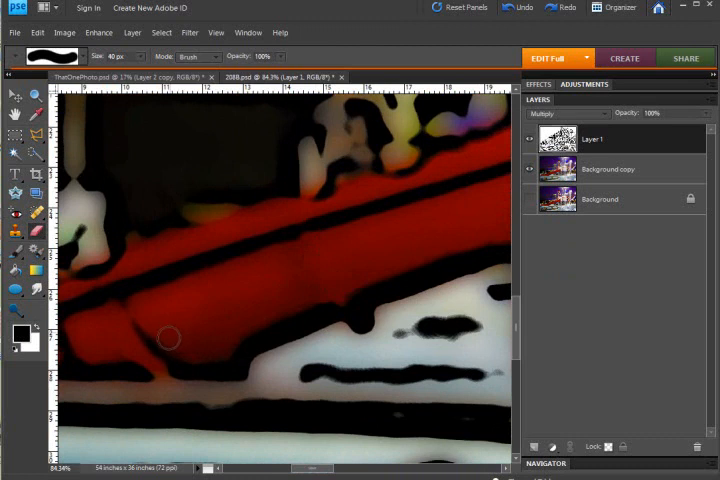
pyautogui.moveTo(130, 310)
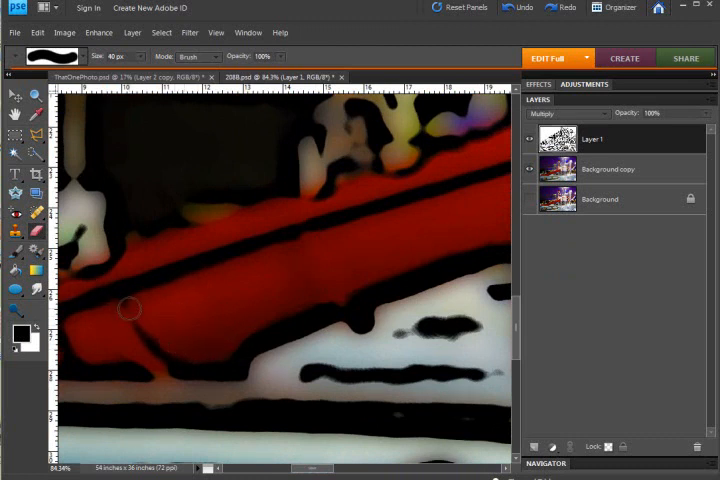
pyautogui.moveTo(108, 352)
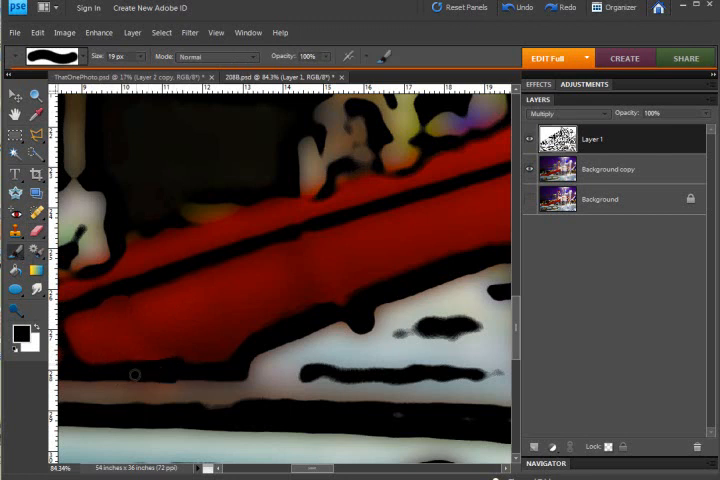
pyautogui.moveTo(108, 308)
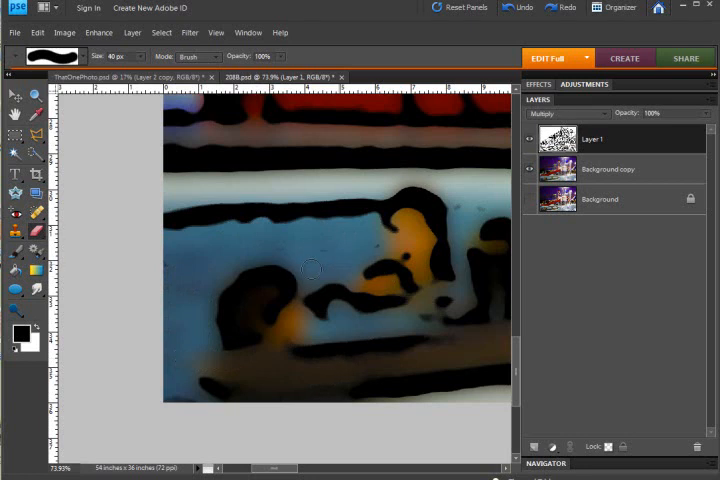
pyautogui.moveTo(156, 316)
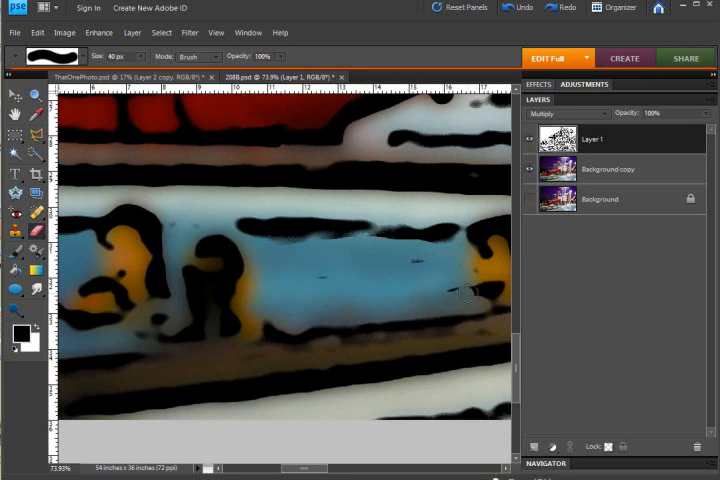
pyautogui.moveTo(470, 270)
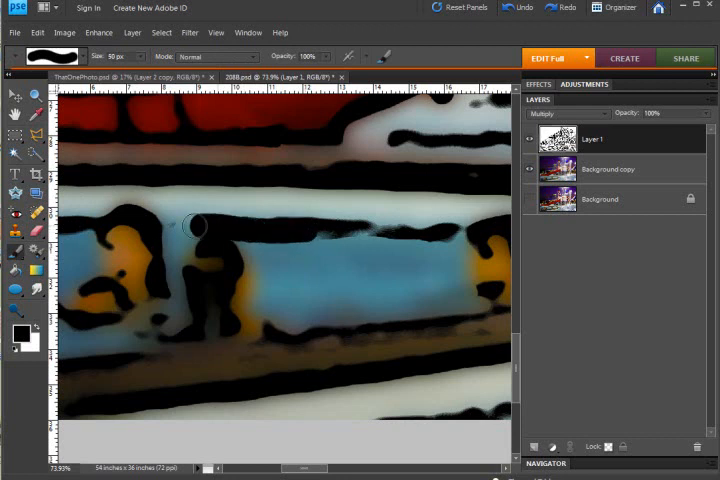
# Paint a black brush line across the blue pool-edge outlines on Layer 1
pyautogui.moveTo(198, 226); pyautogui.dragTo(436, 236)
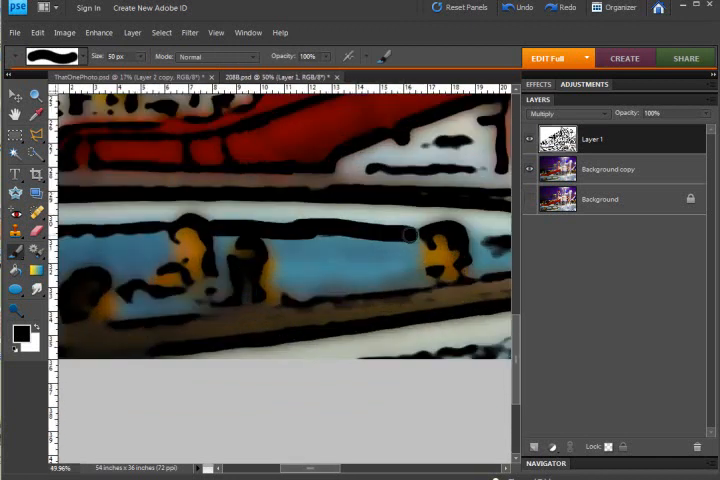
pyautogui.moveTo(316, 232)
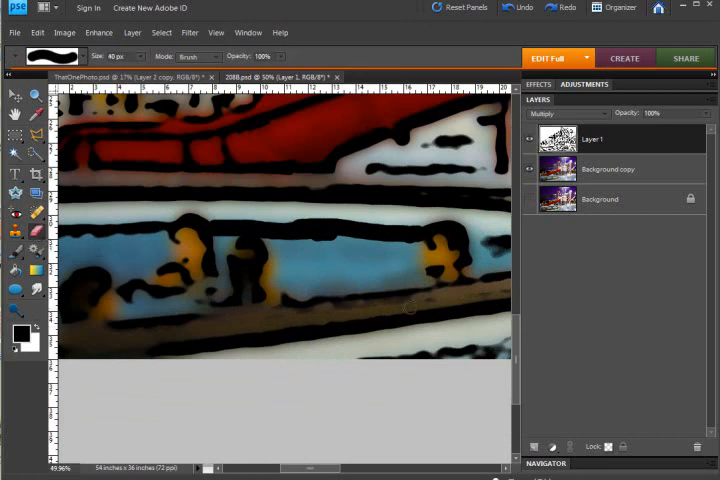
pyautogui.moveTo(188, 328)
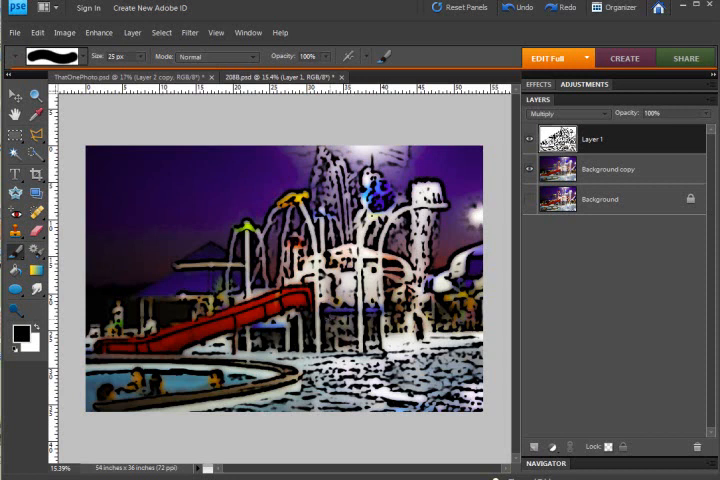
pyautogui.moveTo(132, 212)
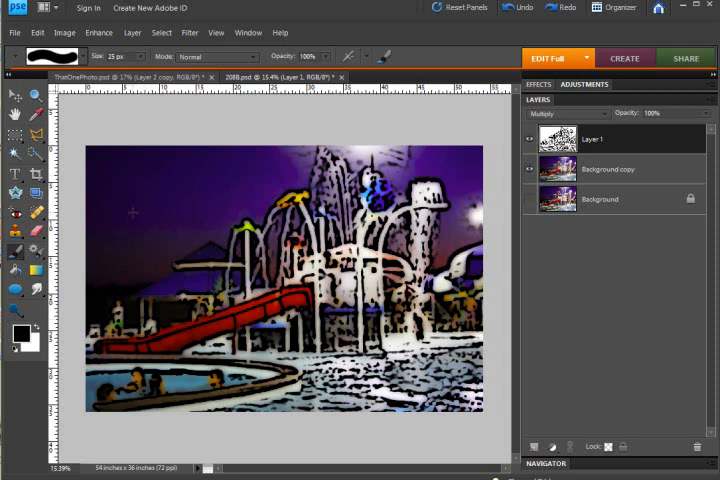